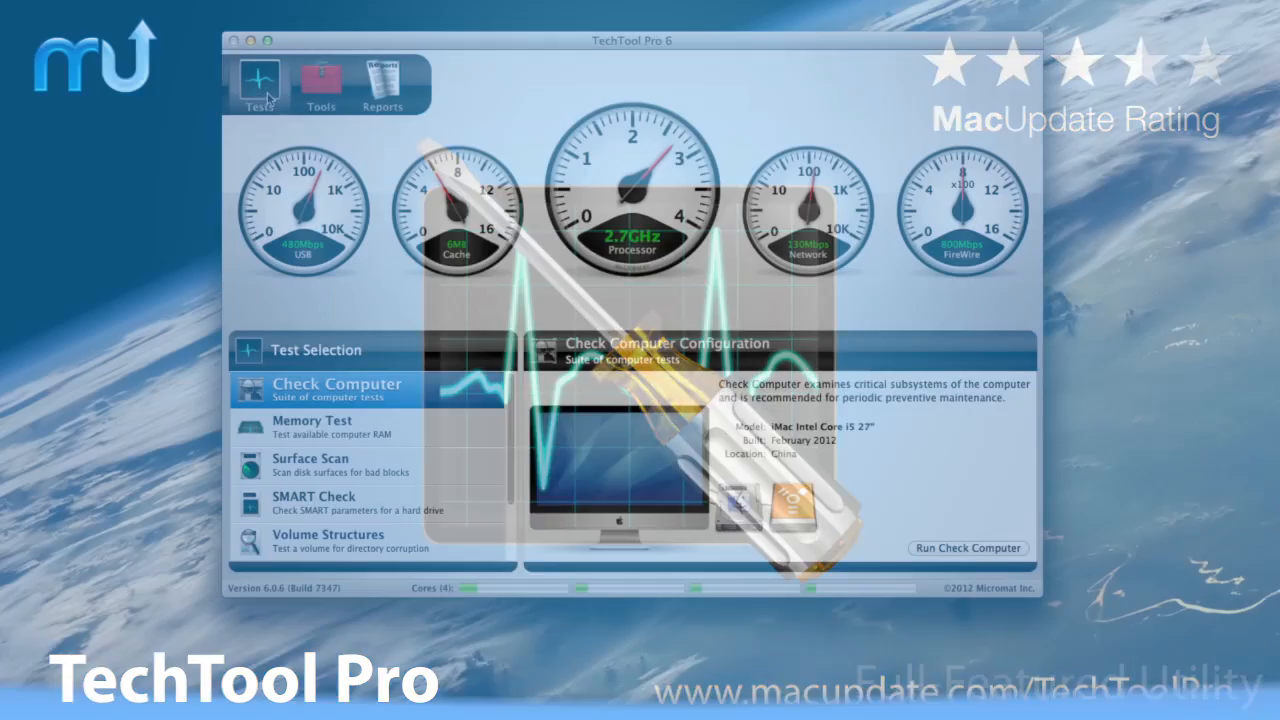
Run the Memory Test on the installed RAM, then run the Check Computer suite.
left_click(312, 428)
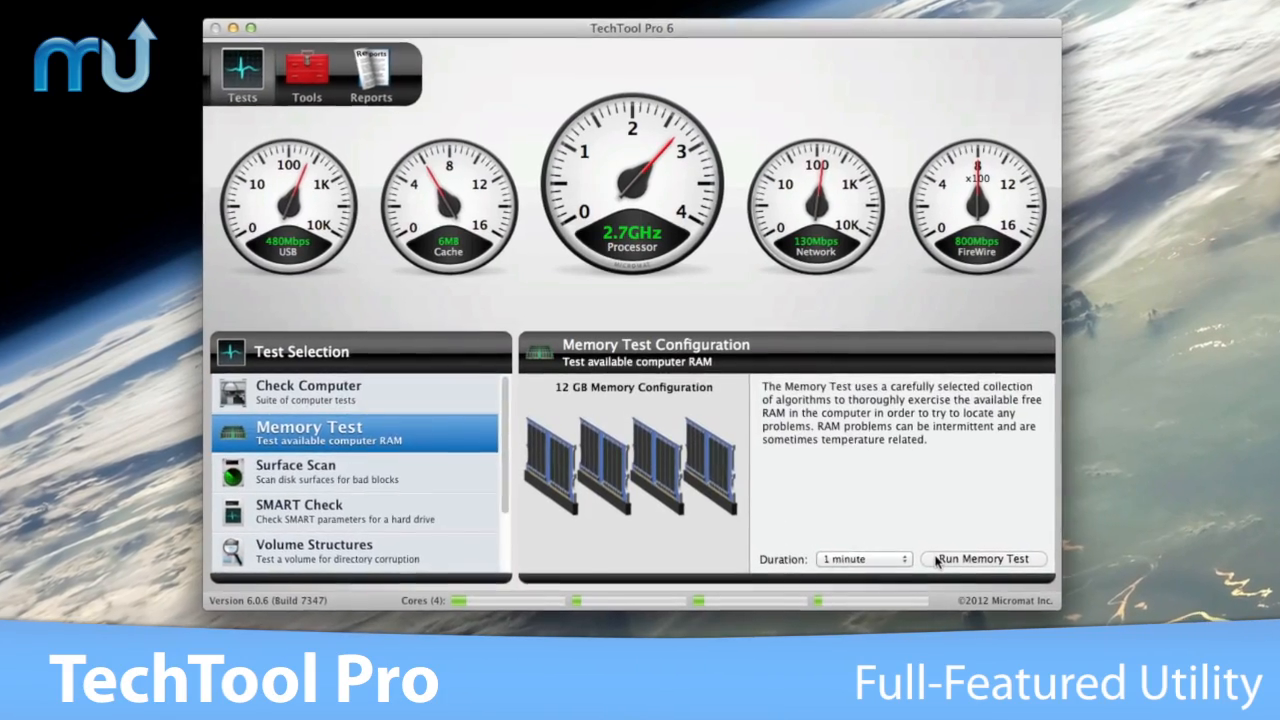
left_click(984, 558)
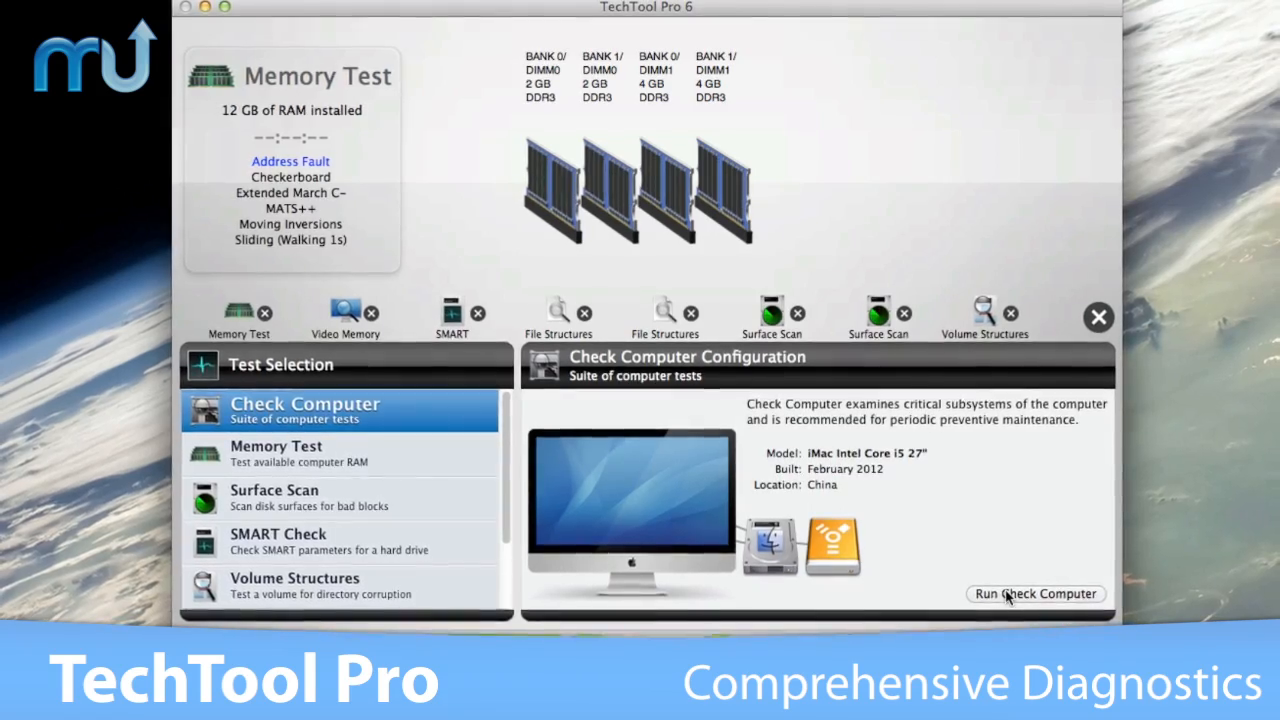
left_click(1036, 592)
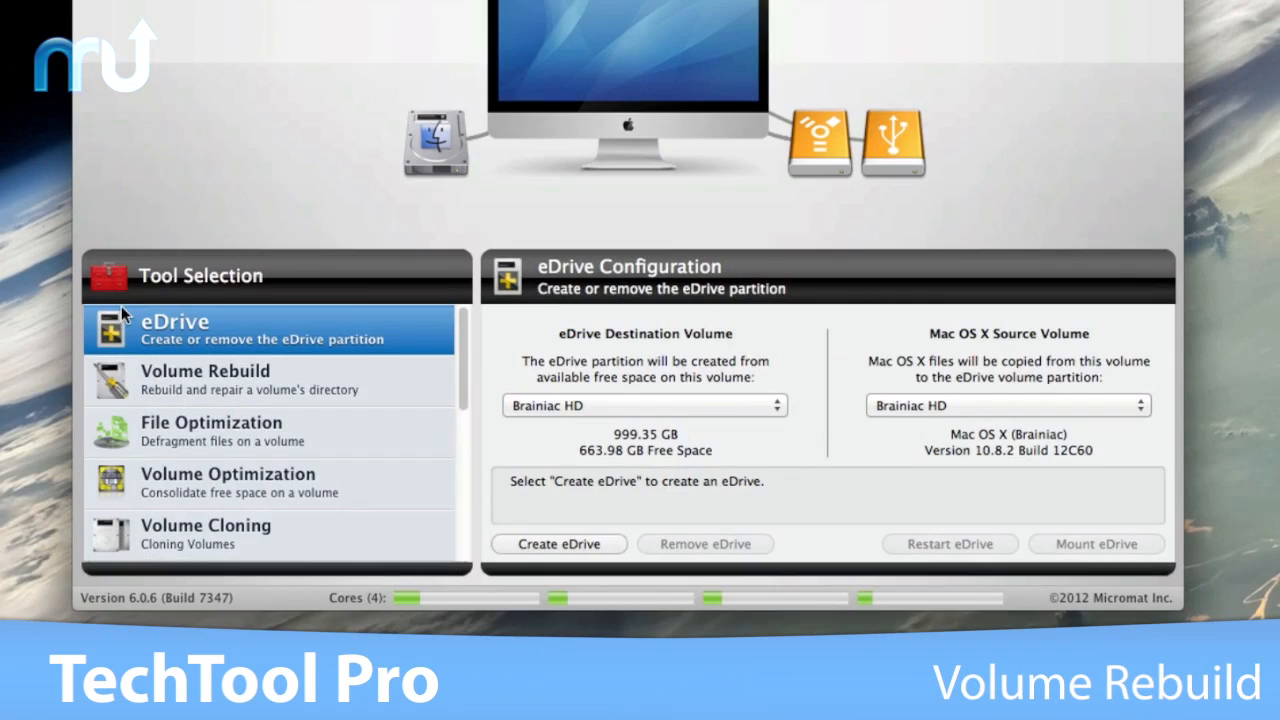
Run Volume Rebuild on the Lois volume, then move to Volume Cloning.
left_click(236, 380)
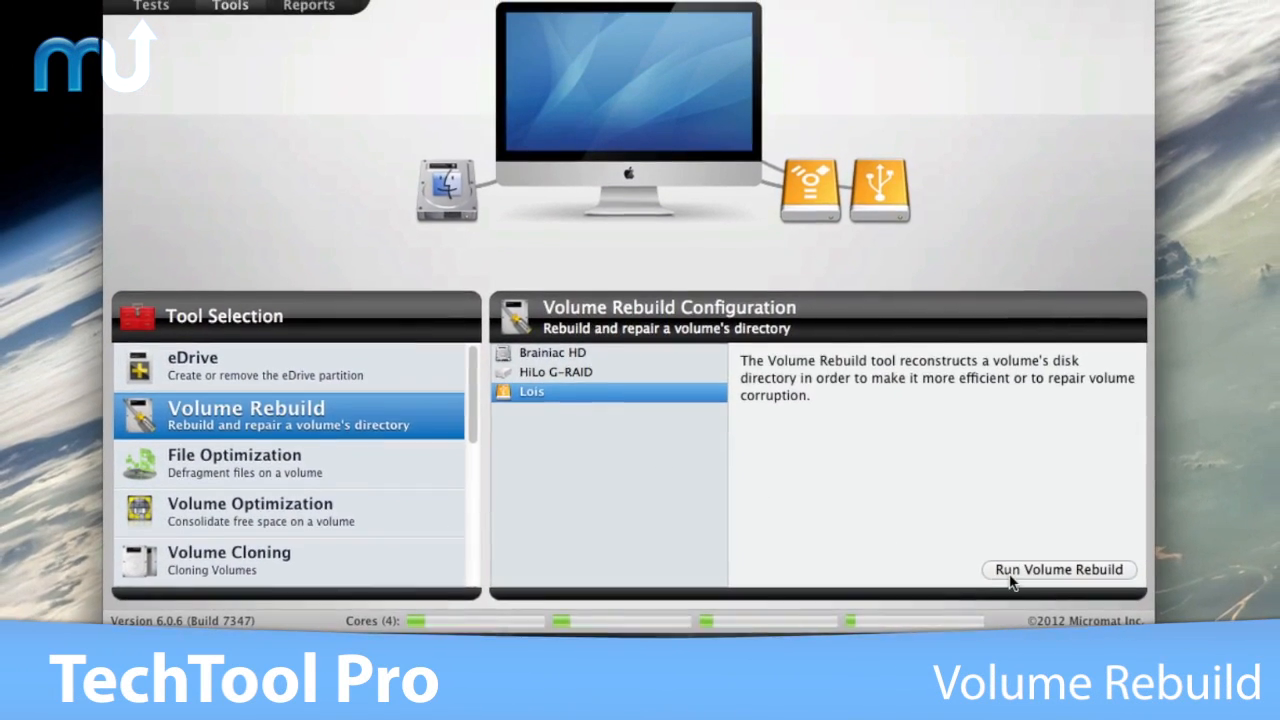
left_click(1058, 568)
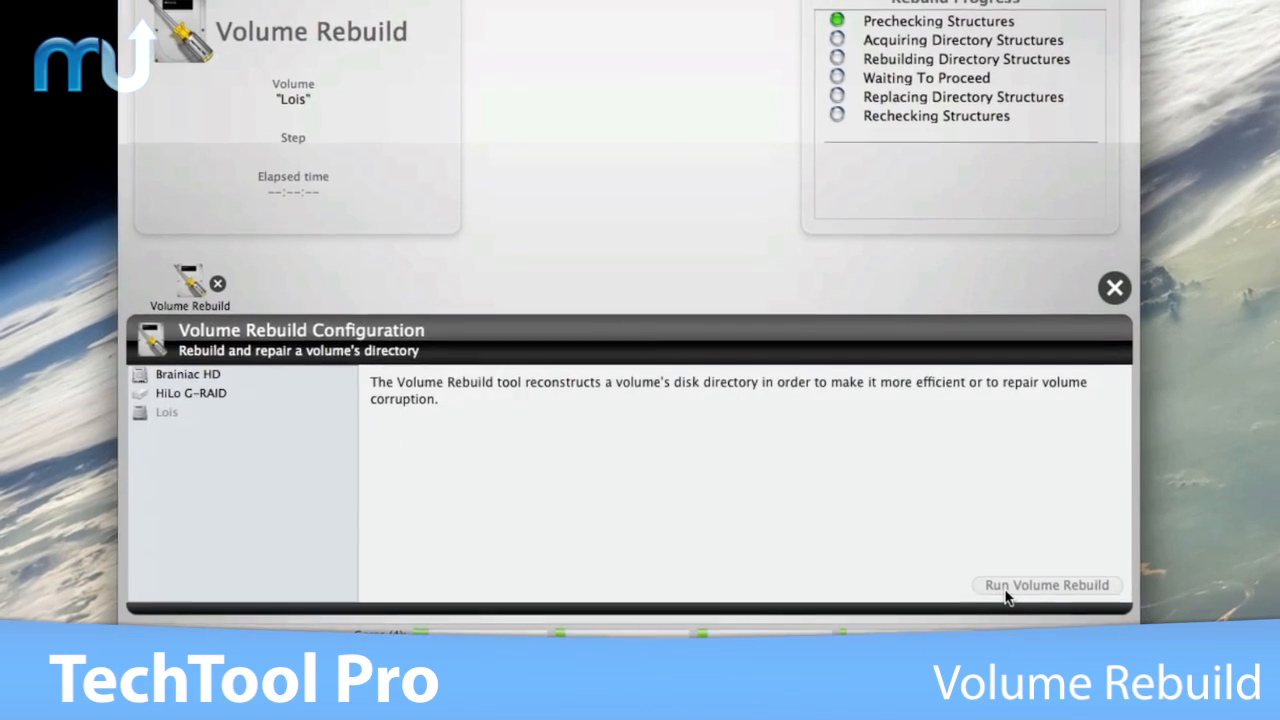
left_click(1046, 584)
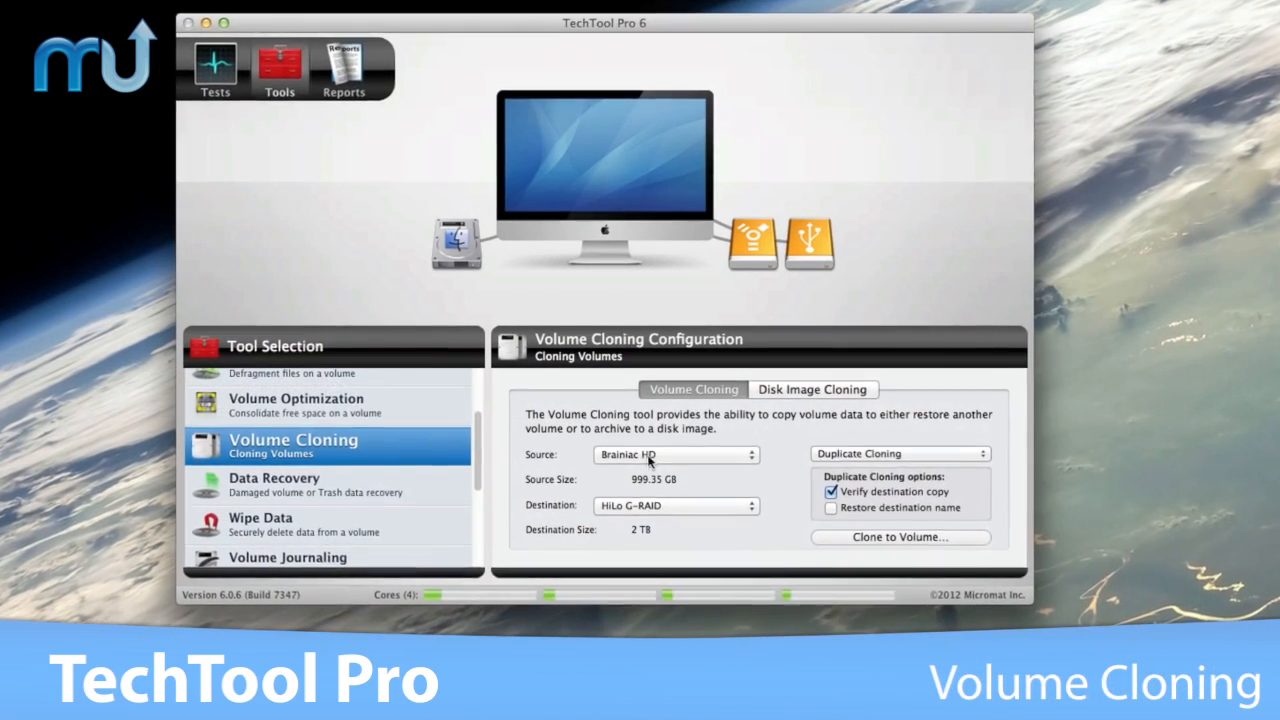
Set the clone source to Lois and the destination to HiLo G-RAID.
left_click(676, 456)
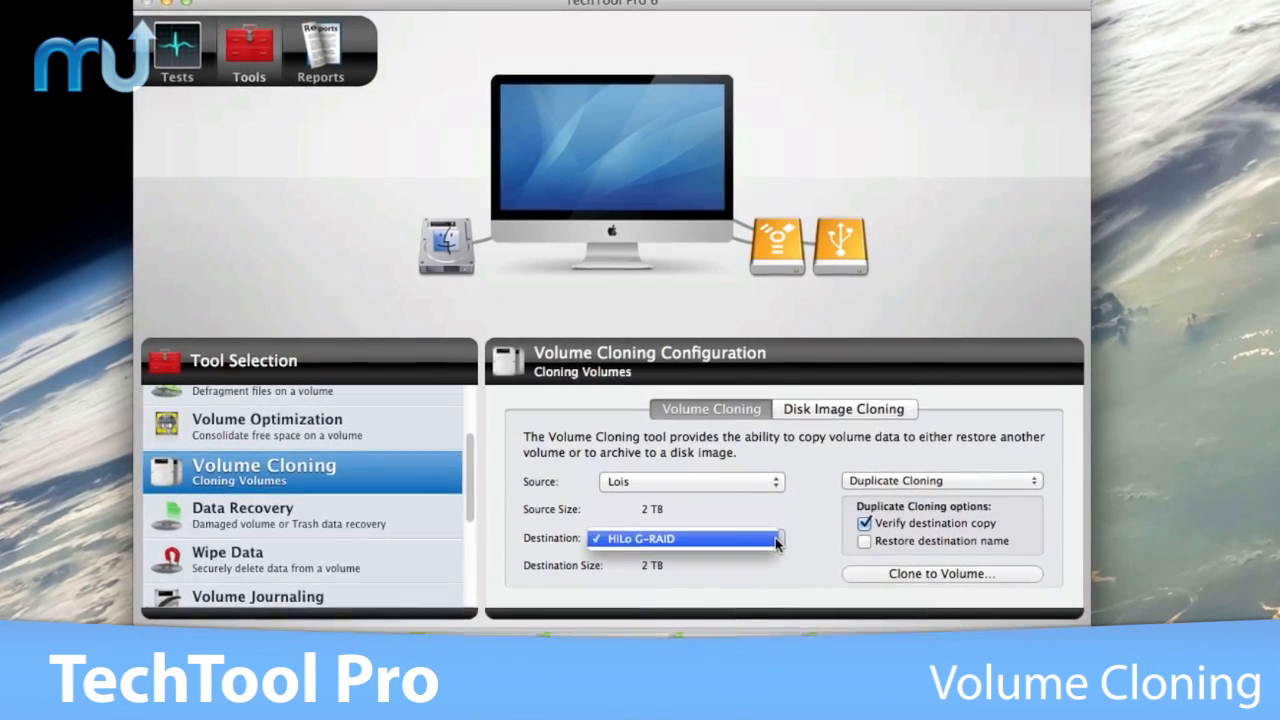
left_click(242, 516)
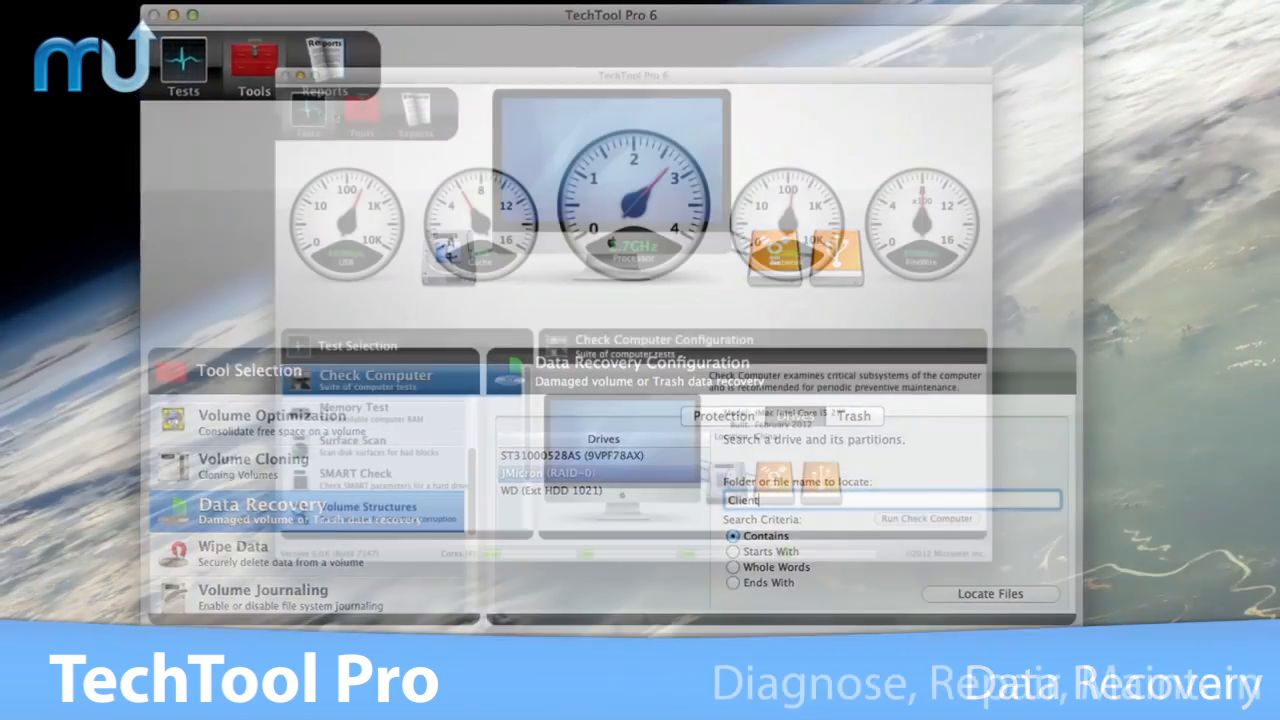
Review the Summary of Last Run report, then return to the Tests view.
left_click(402, 104)
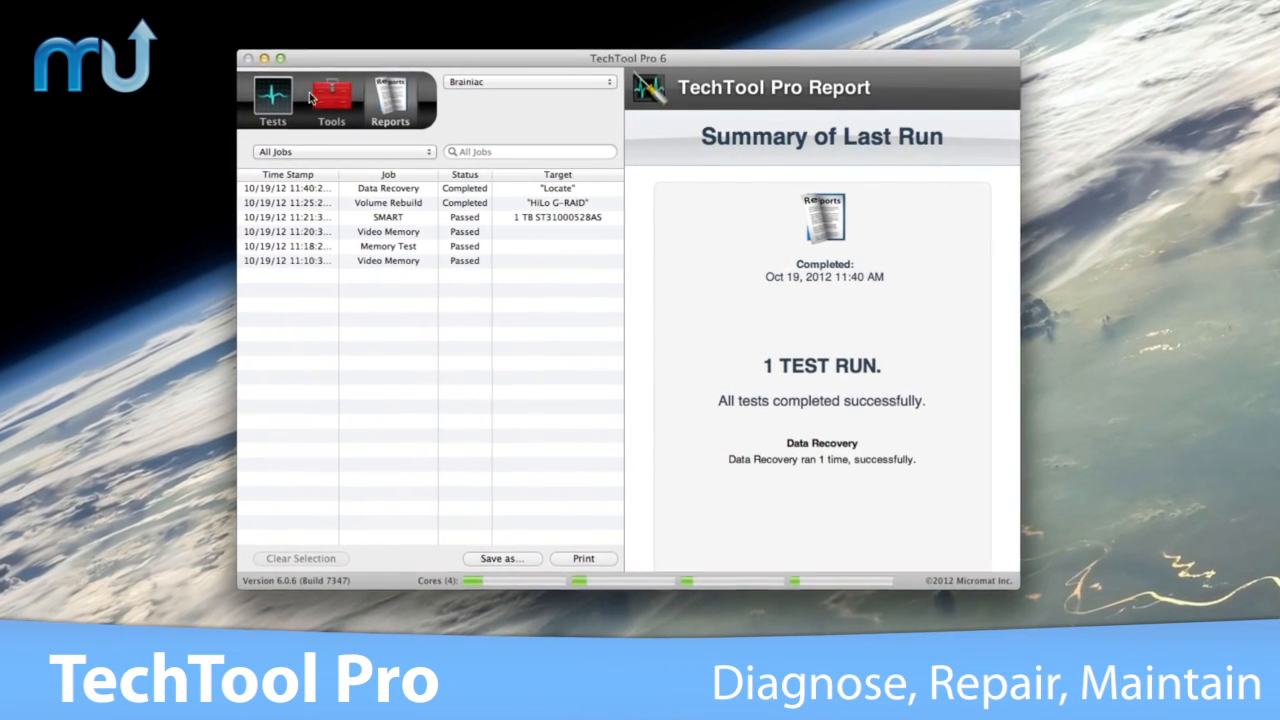
left_click(272, 100)
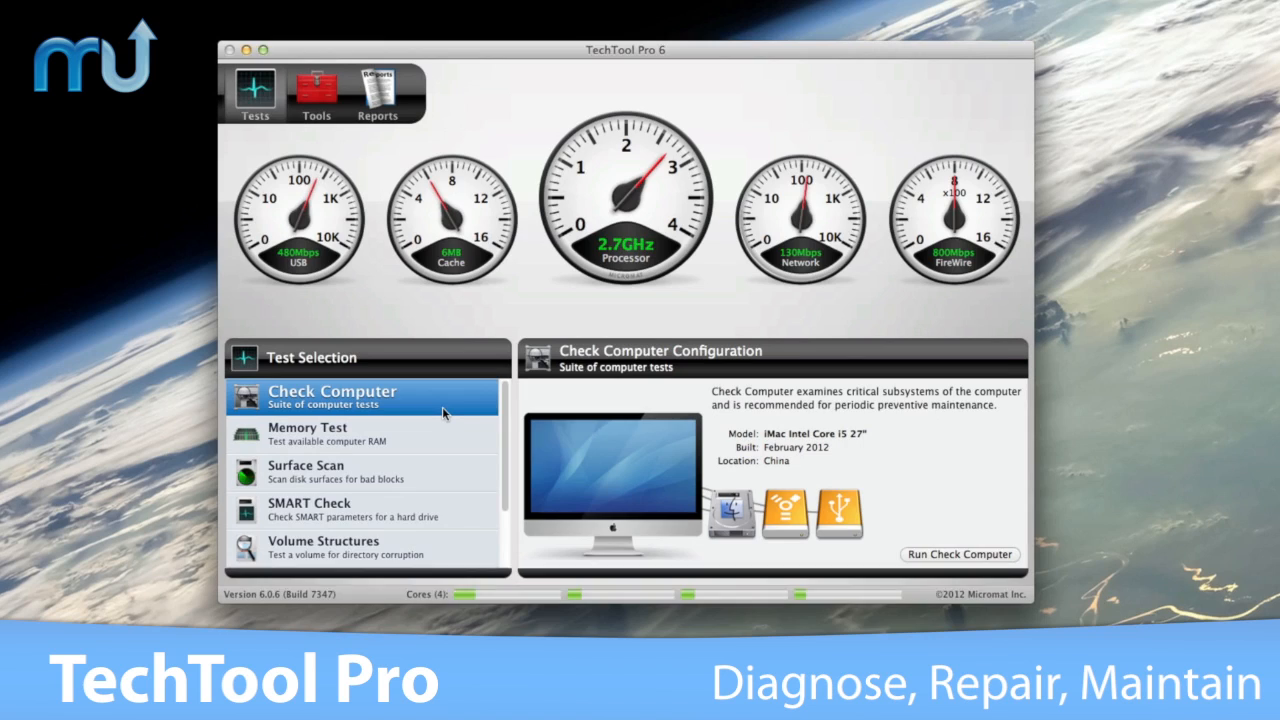